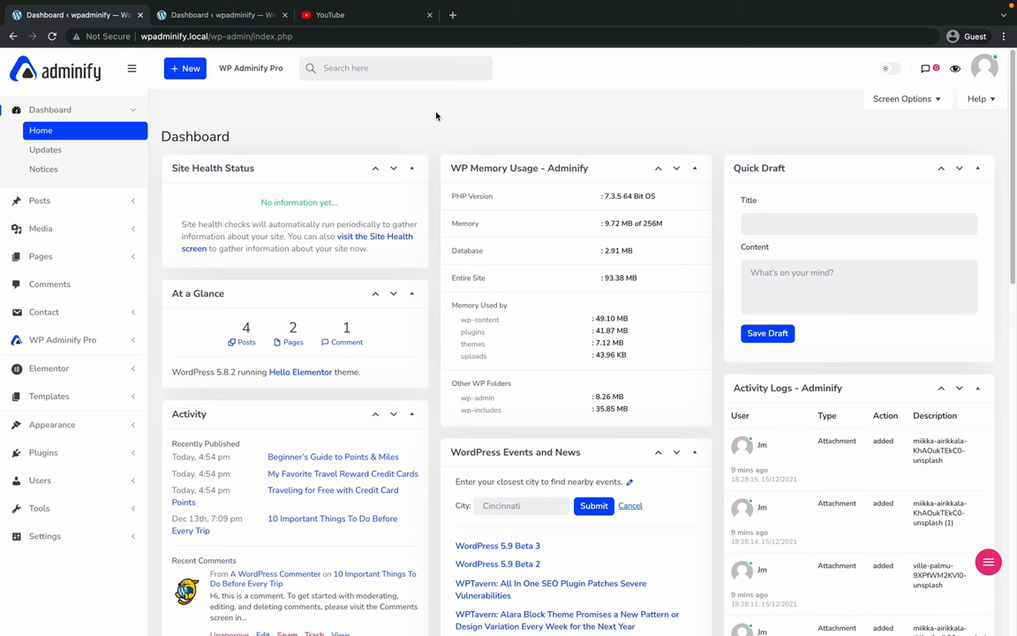
Go to WP Adminify Pro's Admin Footer settings showing the footer display options and text editor.
scroll("down", 3)
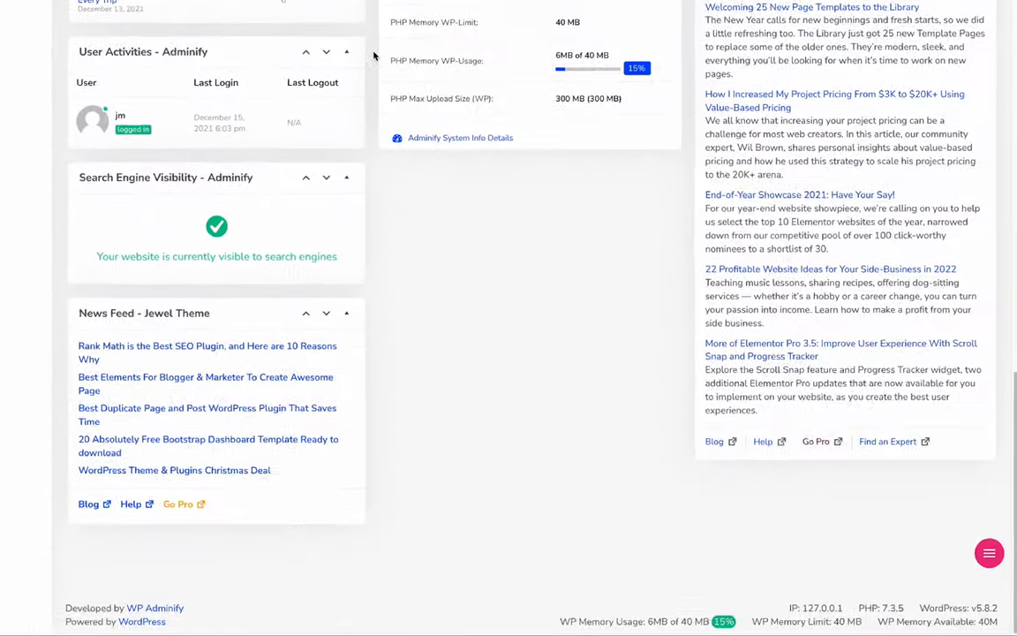
scroll("down", 3)
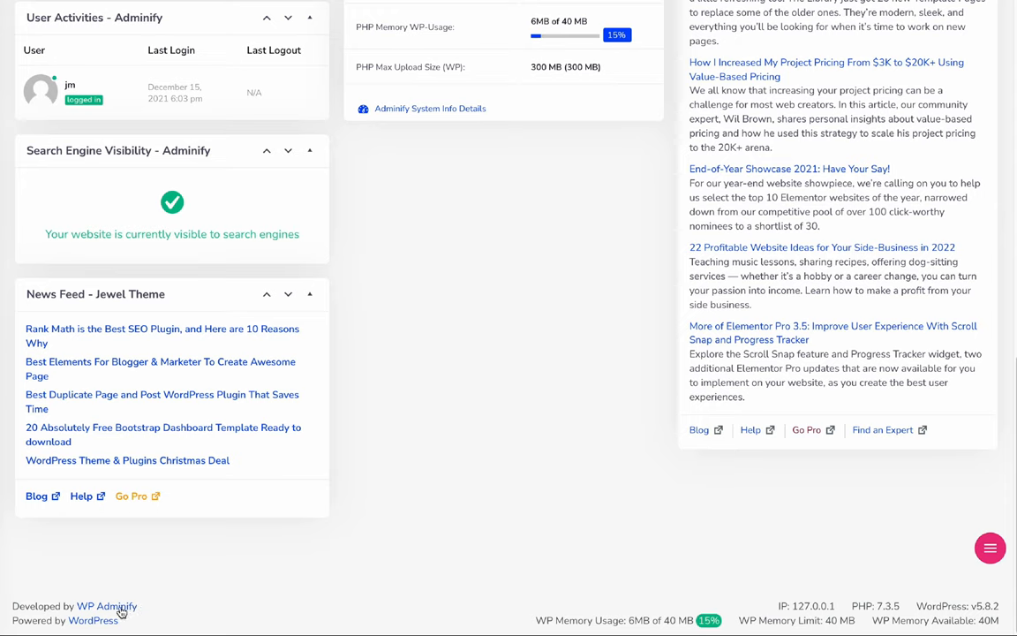
mouse_move(763, 603)
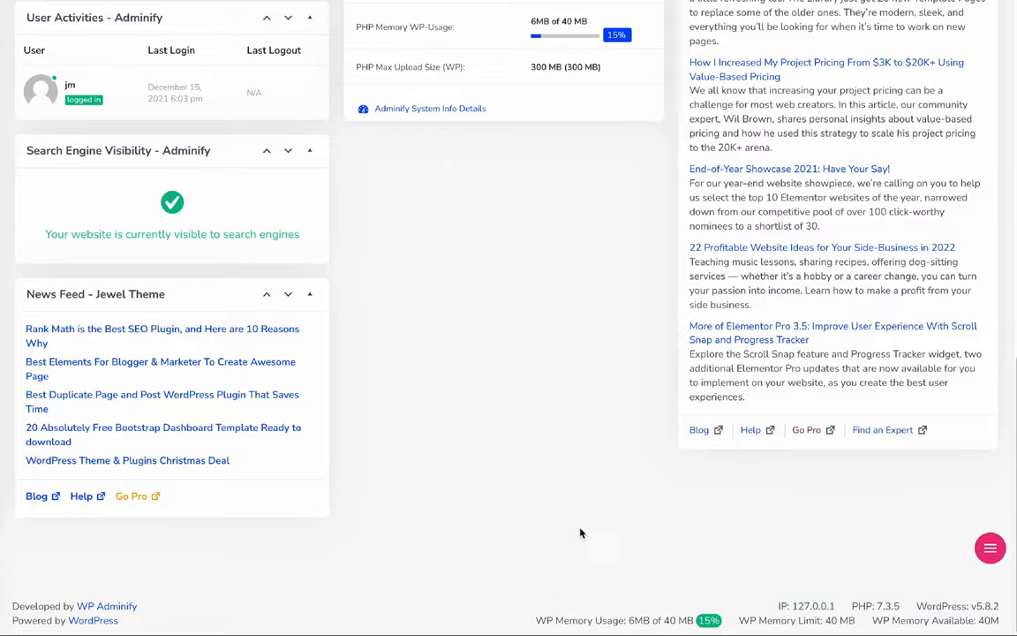
mouse_move(767, 603)
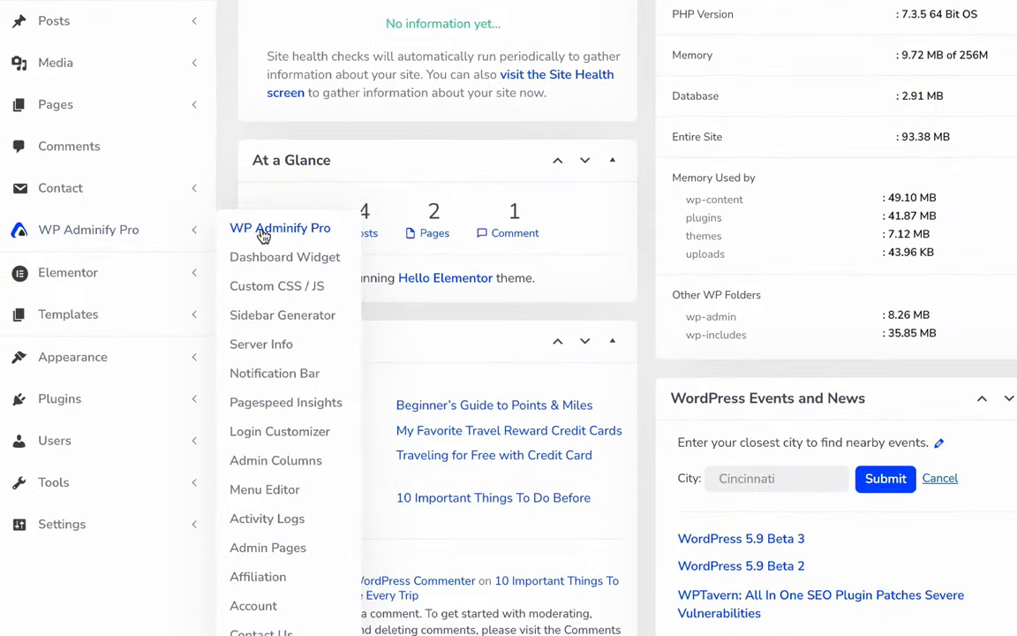
left_click(279, 228)
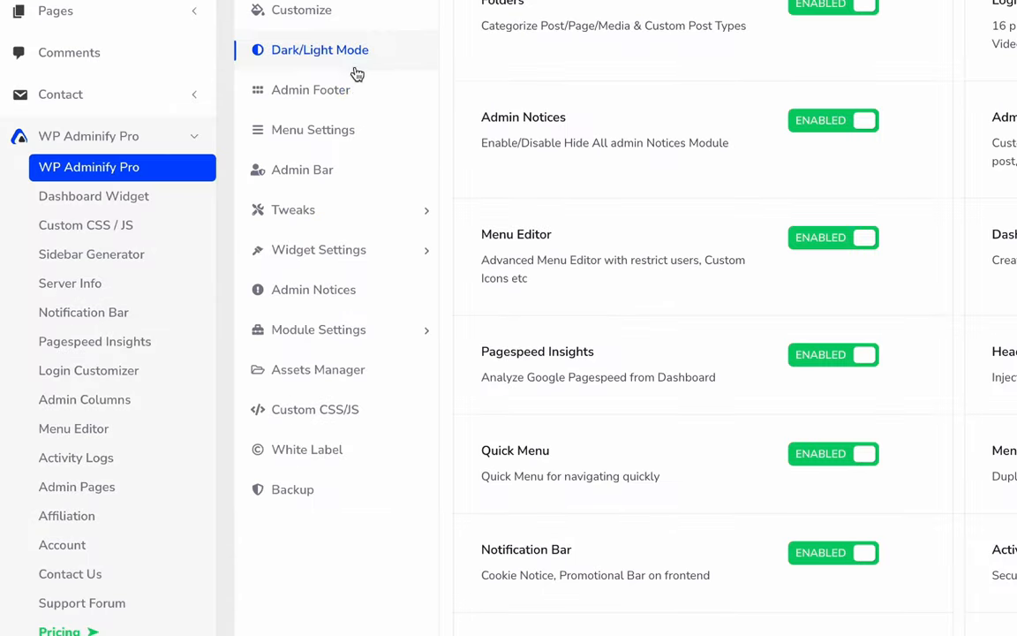
left_click(311, 88)
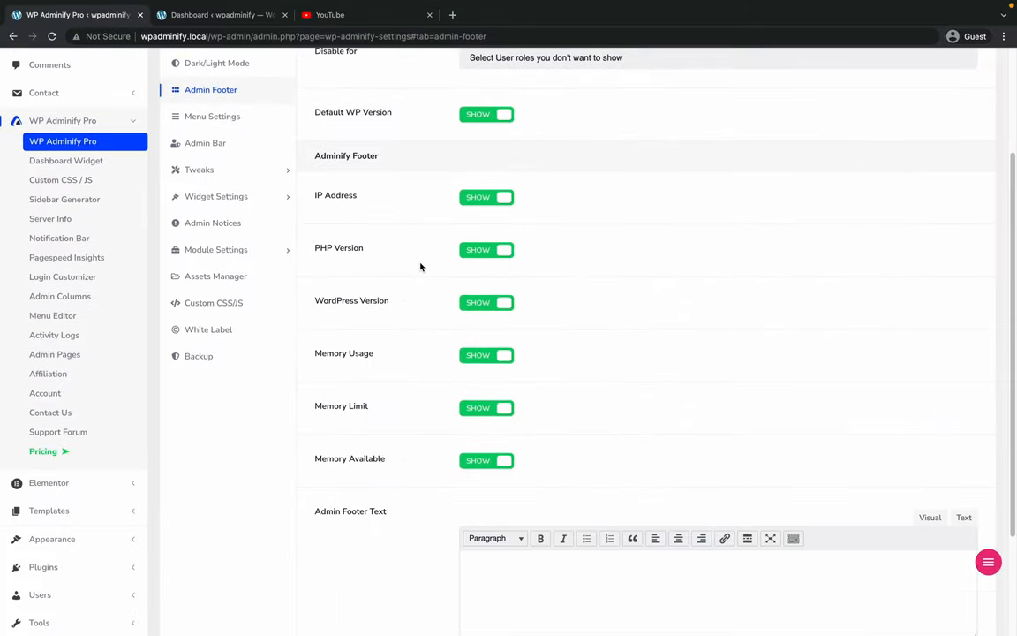
scroll("down", 3)
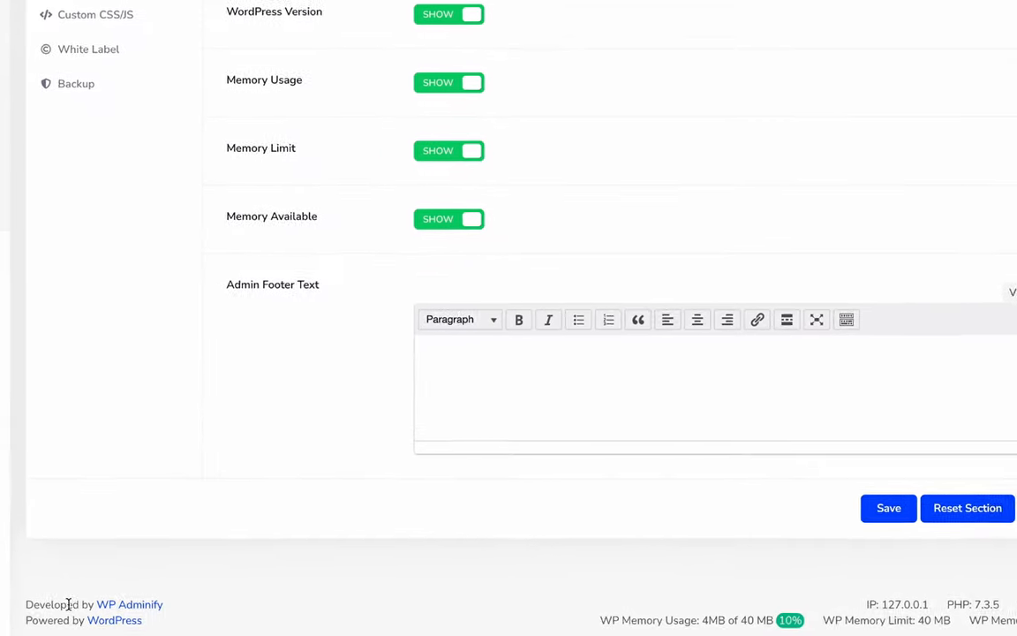
Enter 'Copyright yourdomain.com' as the Admin Footer Text.
type("Copyright")
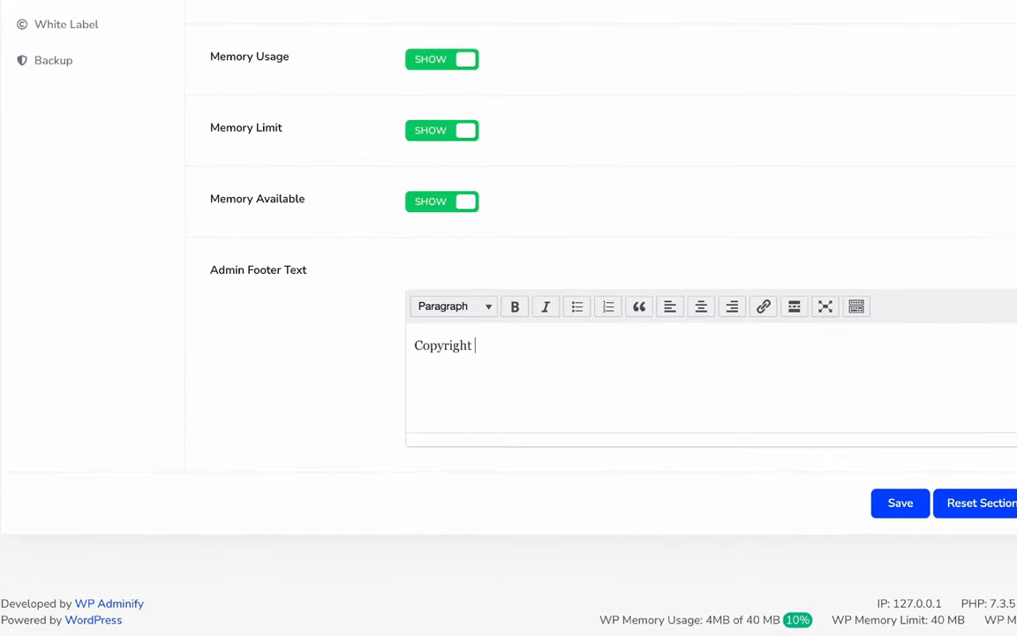
type("yourdomain")
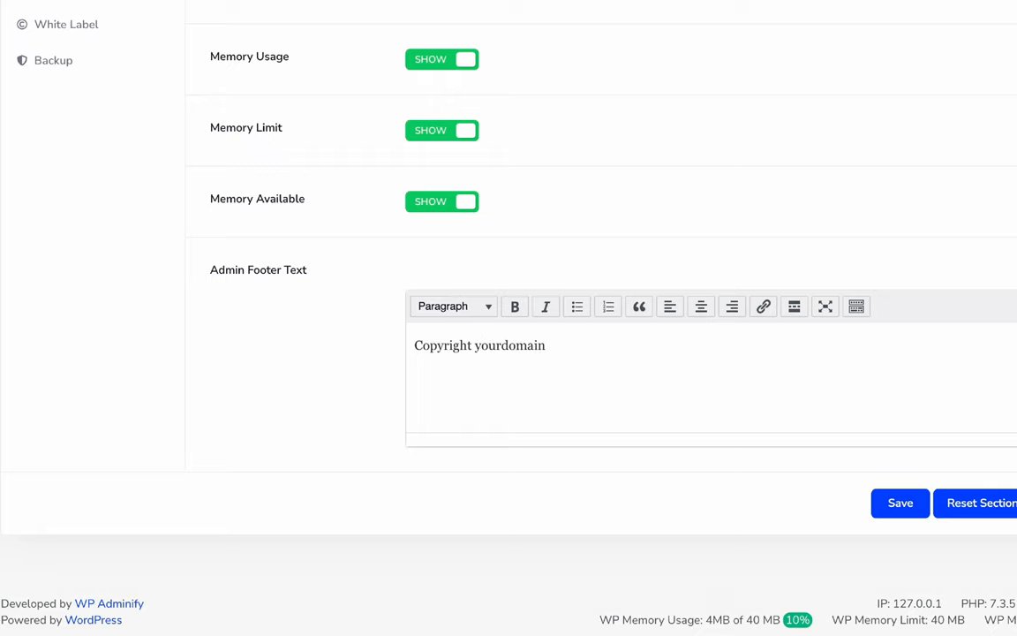
type(".com")
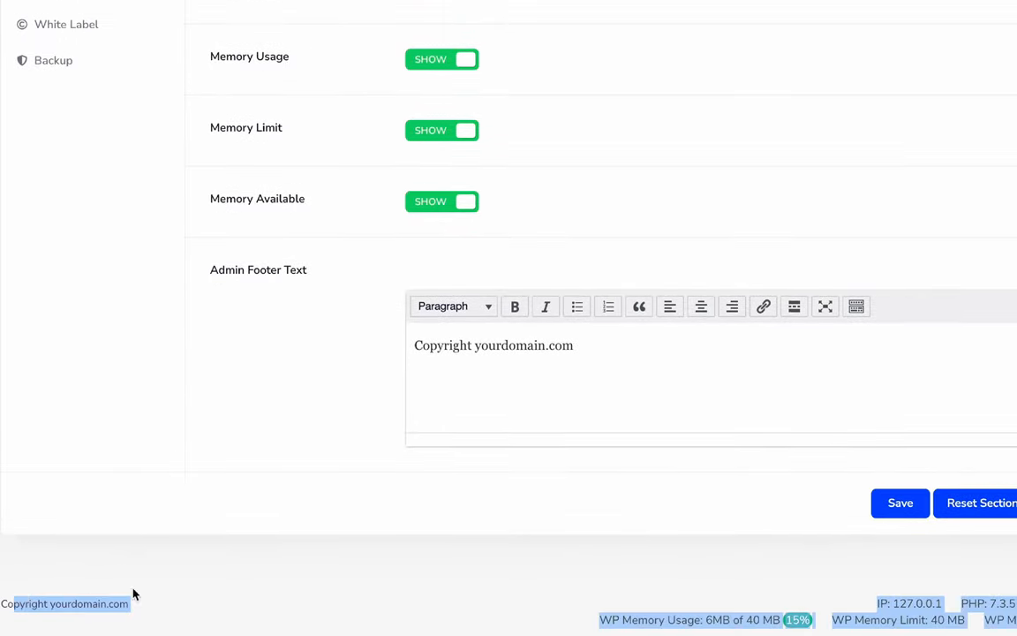
double_click(526, 344)
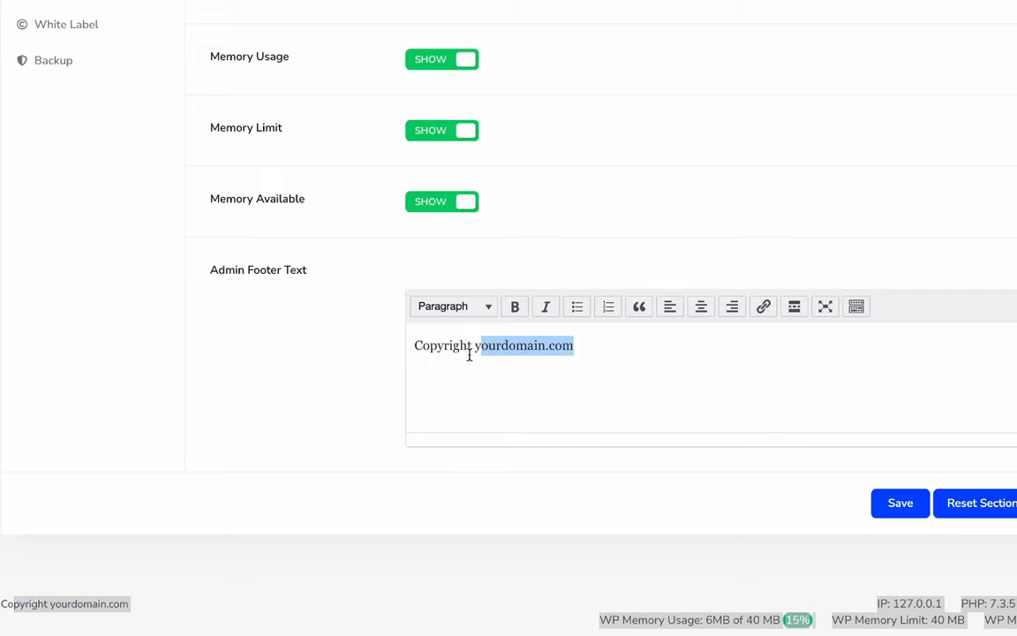
mouse_move(689, 318)
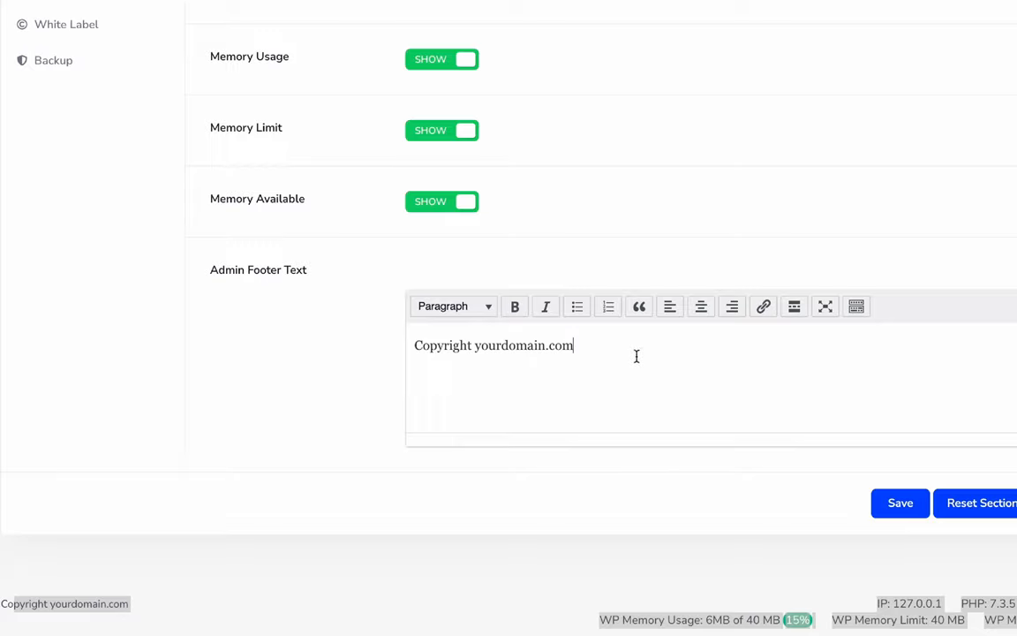
mouse_move(714, 555)
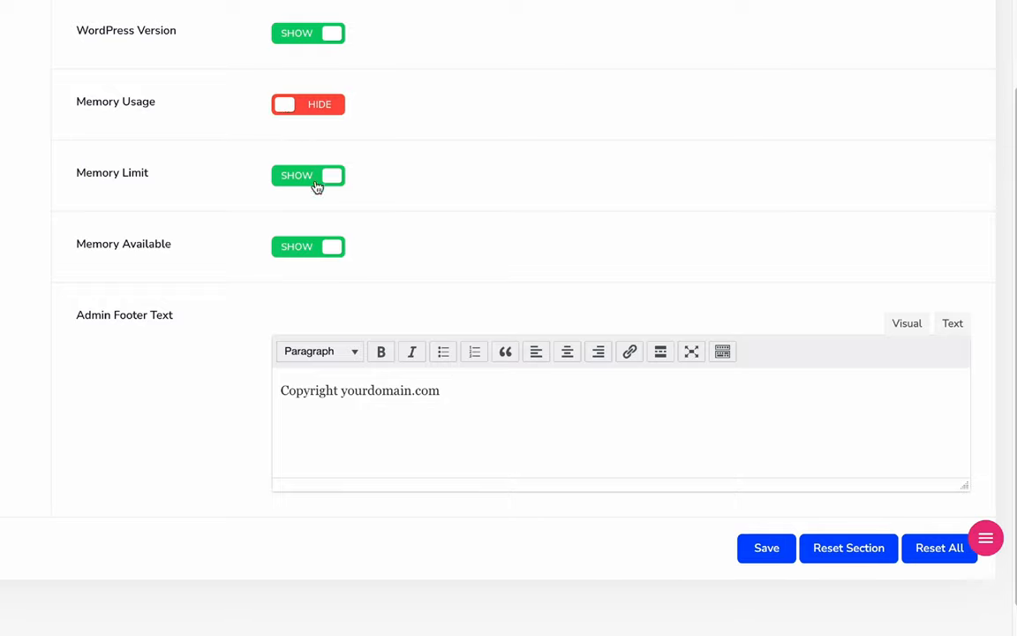
Toggle Memory Usage and Memory Limit to HIDE so they no longer appear in the footer.
left_click(308, 175)
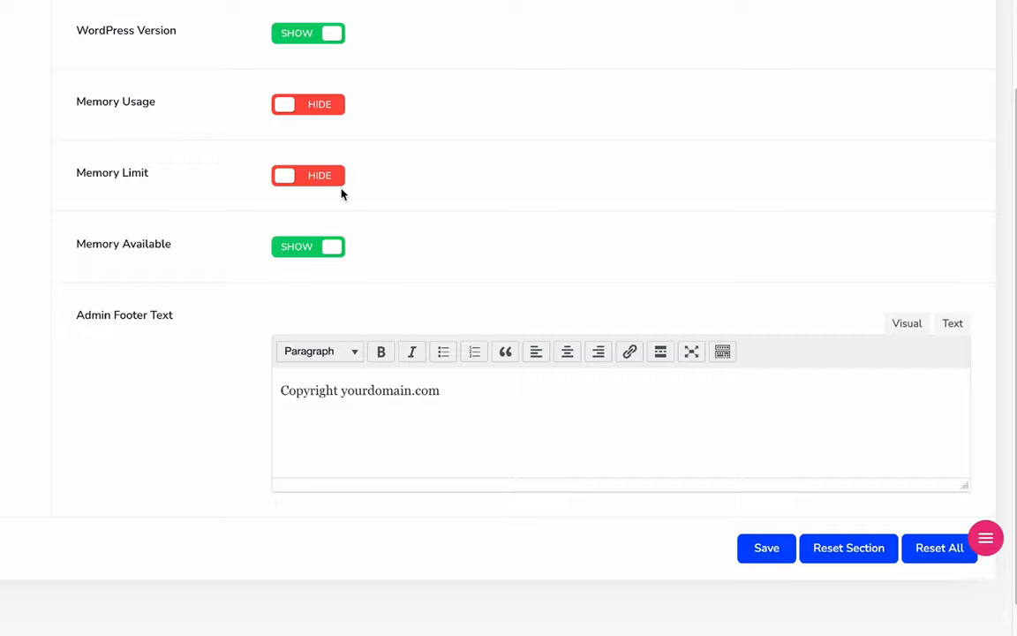
left_click(767, 503)
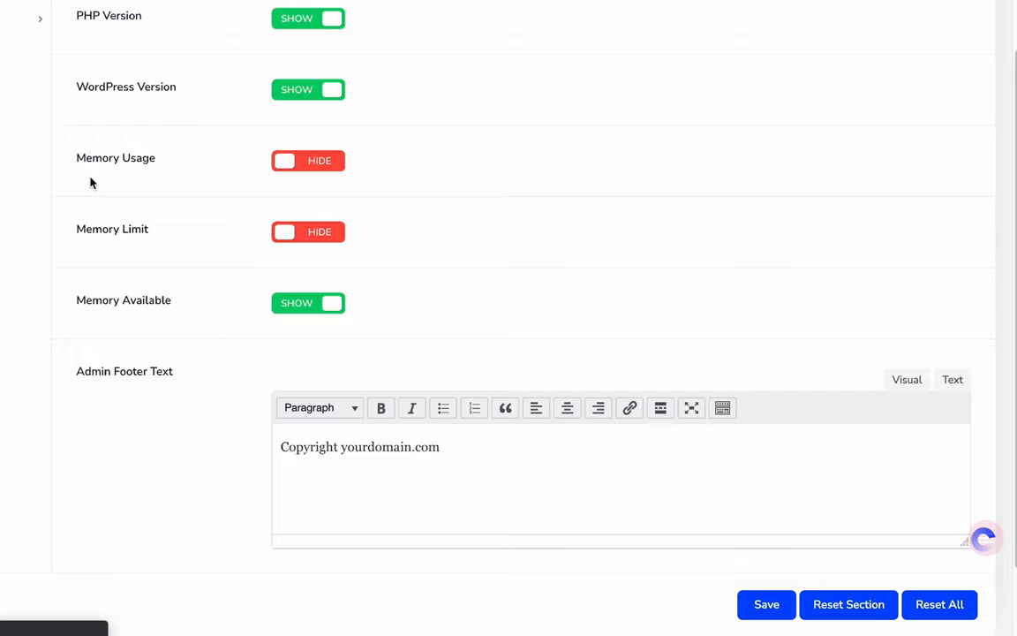
scroll("down", 3)
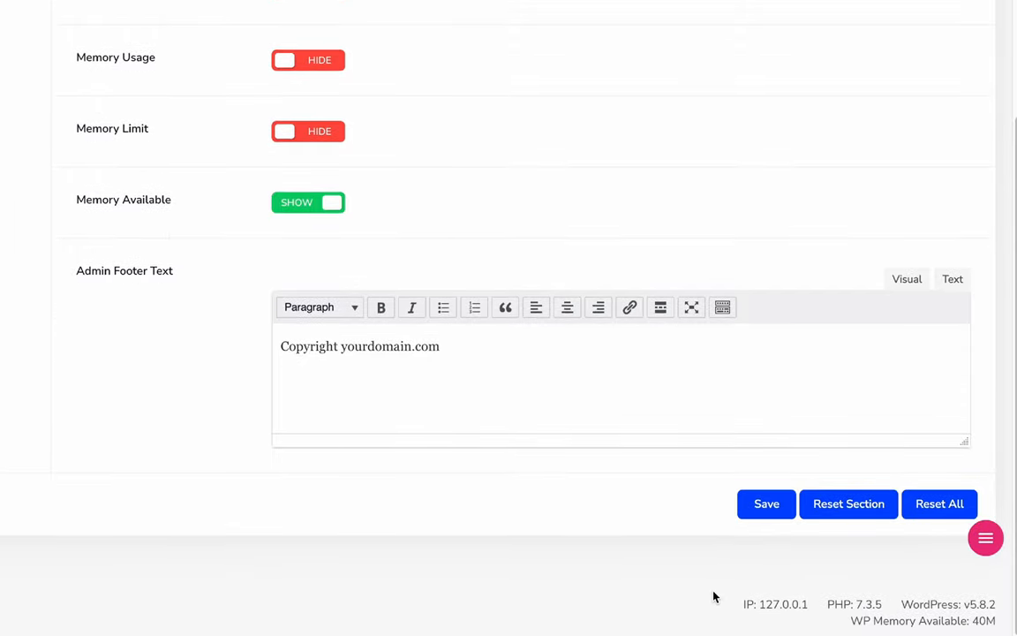
mouse_move(837, 604)
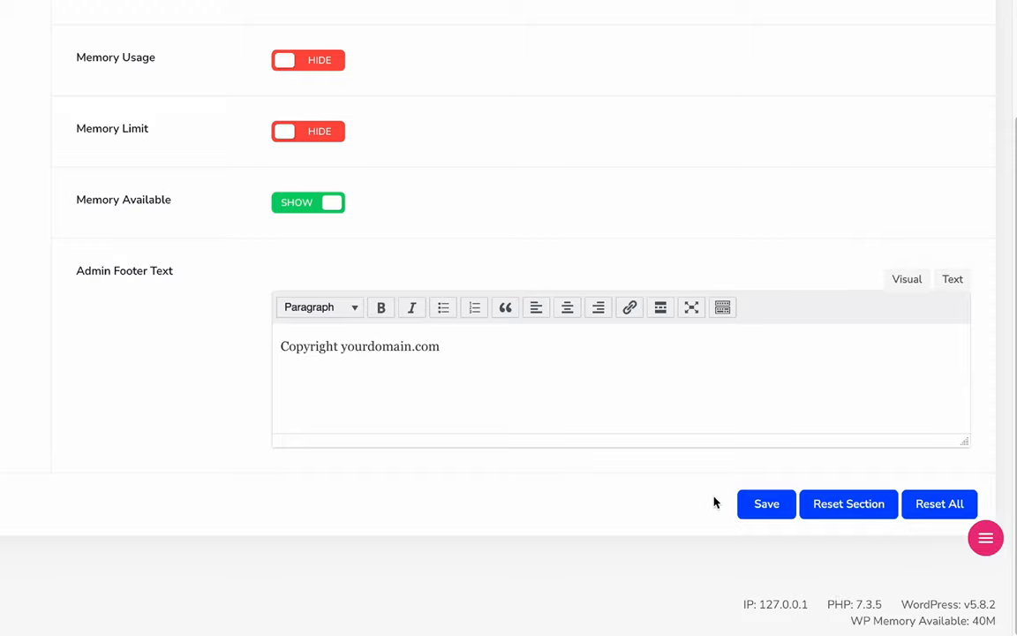
scroll("down", 3)
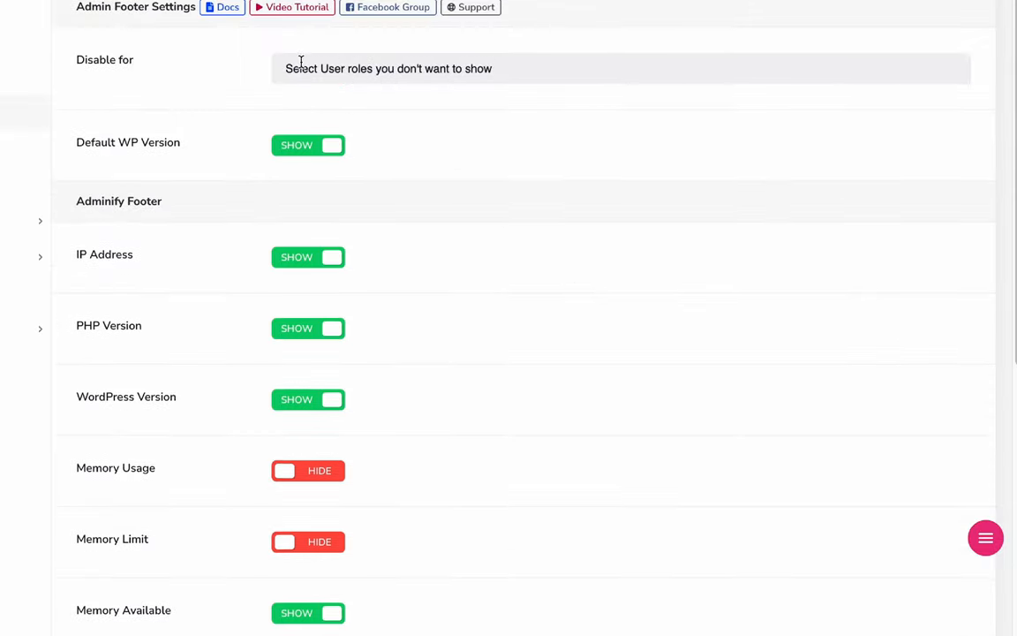